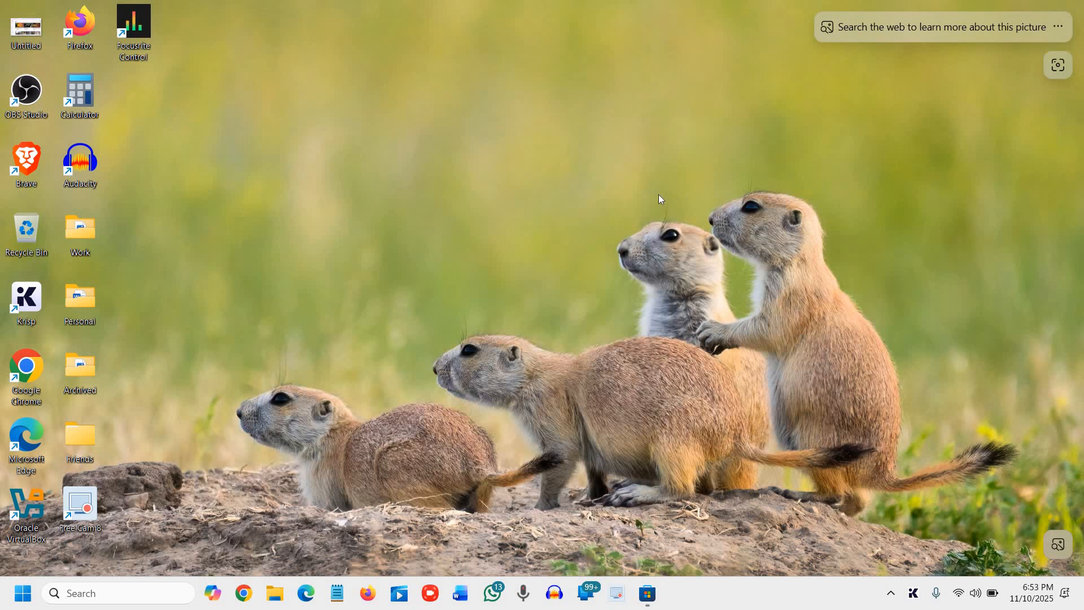
mouse_move(618, 213)
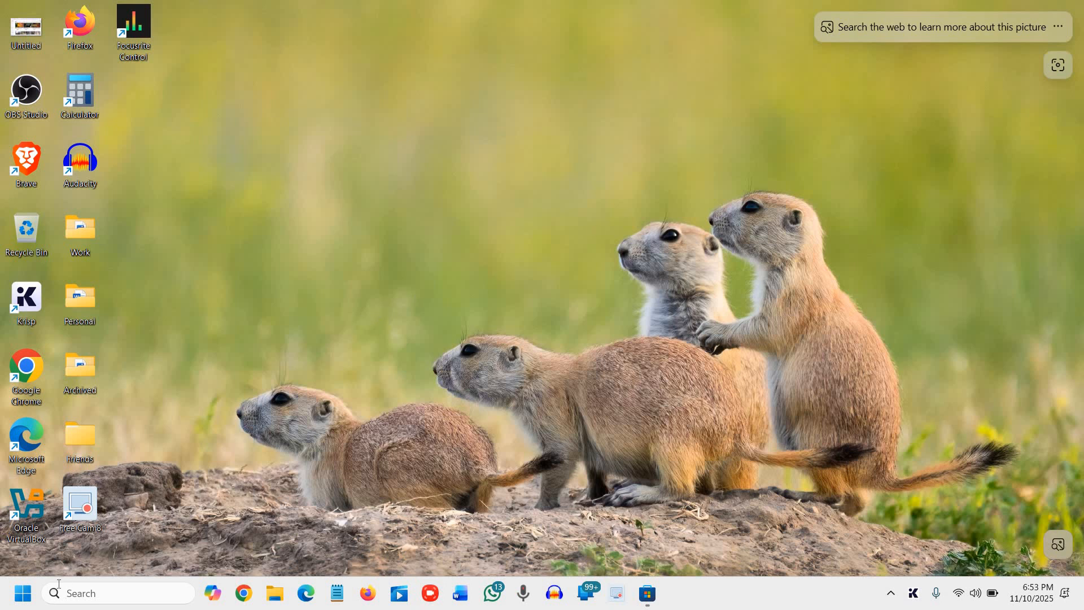
mouse_move(707, 582)
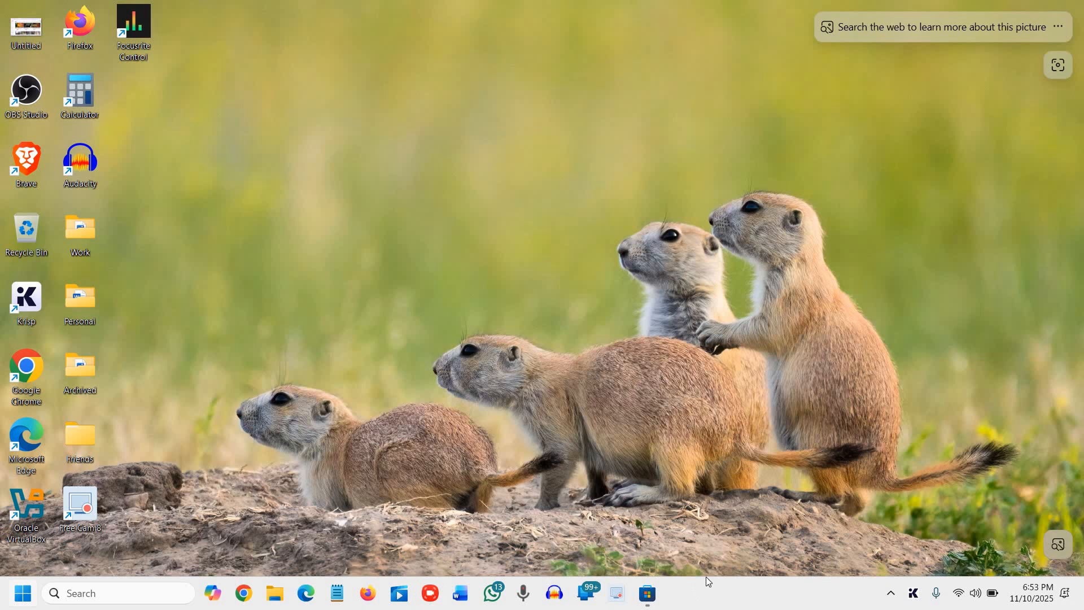
mouse_move(146, 535)
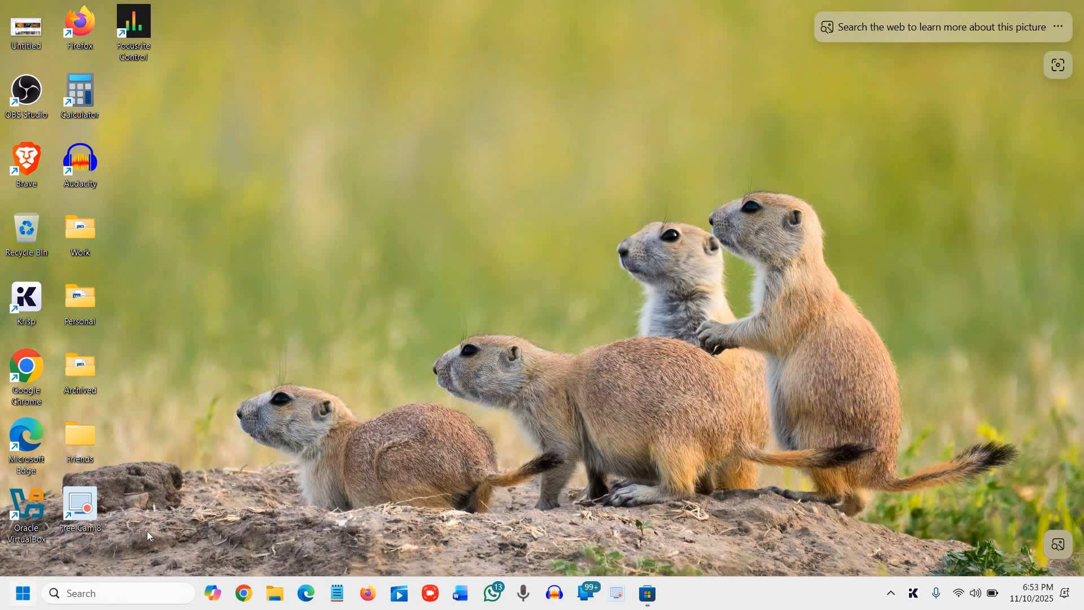
mouse_move(642, 607)
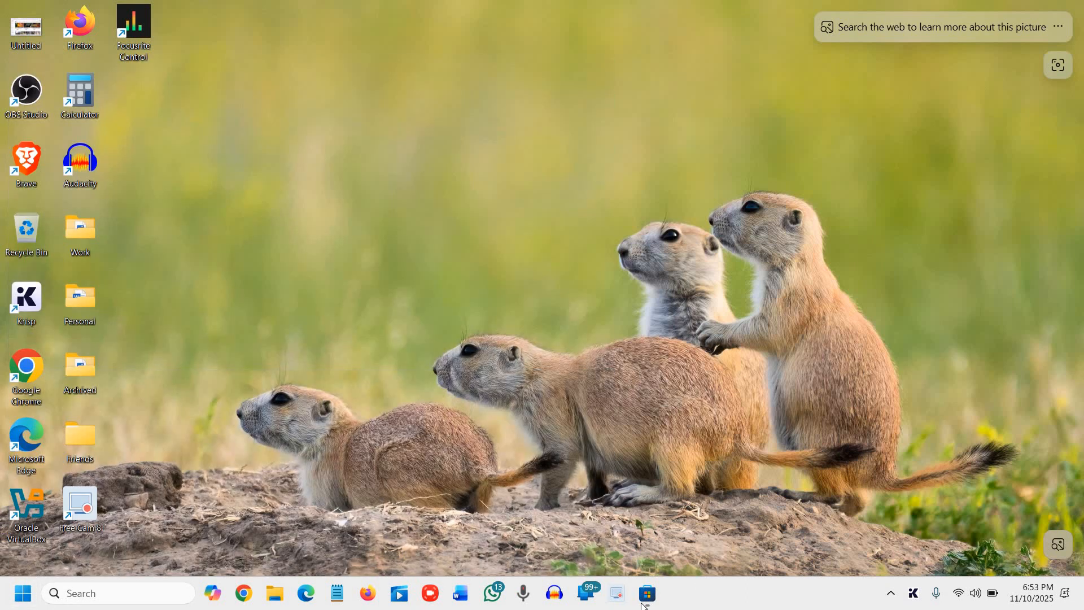
Launch Microsoft Store from the taskbar and land on its home page
click(646, 593)
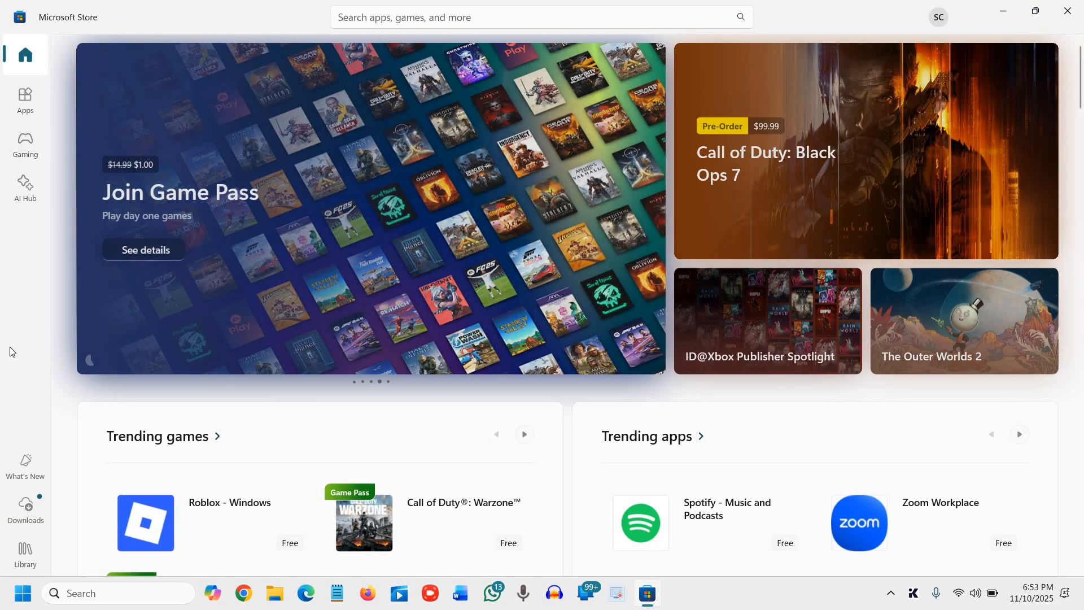
mouse_move(25, 512)
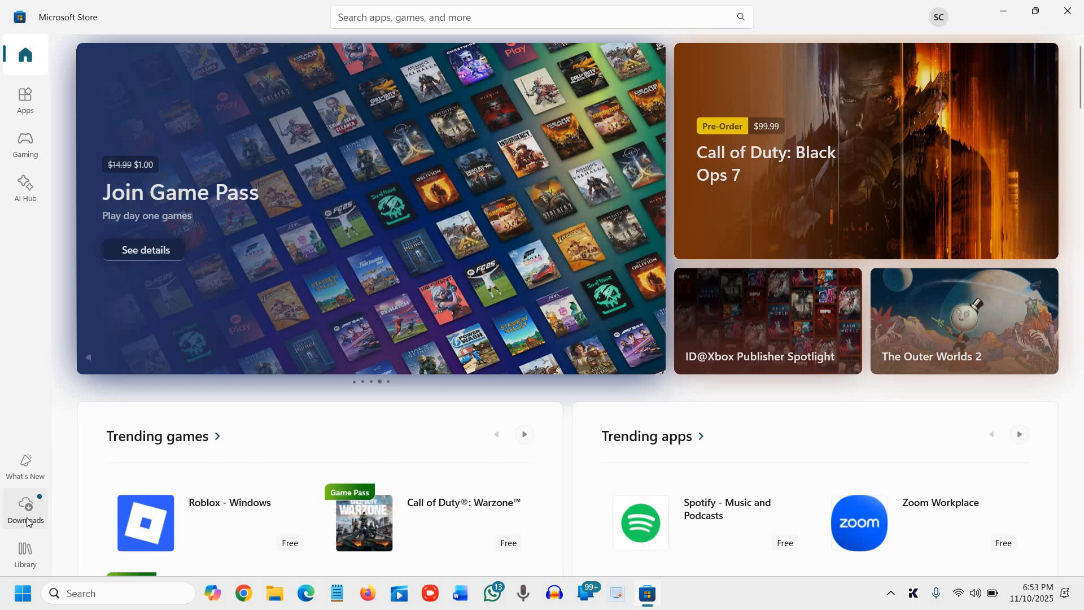
Go to Updates & downloads, review recent updates, and check for new app updates
click(25, 513)
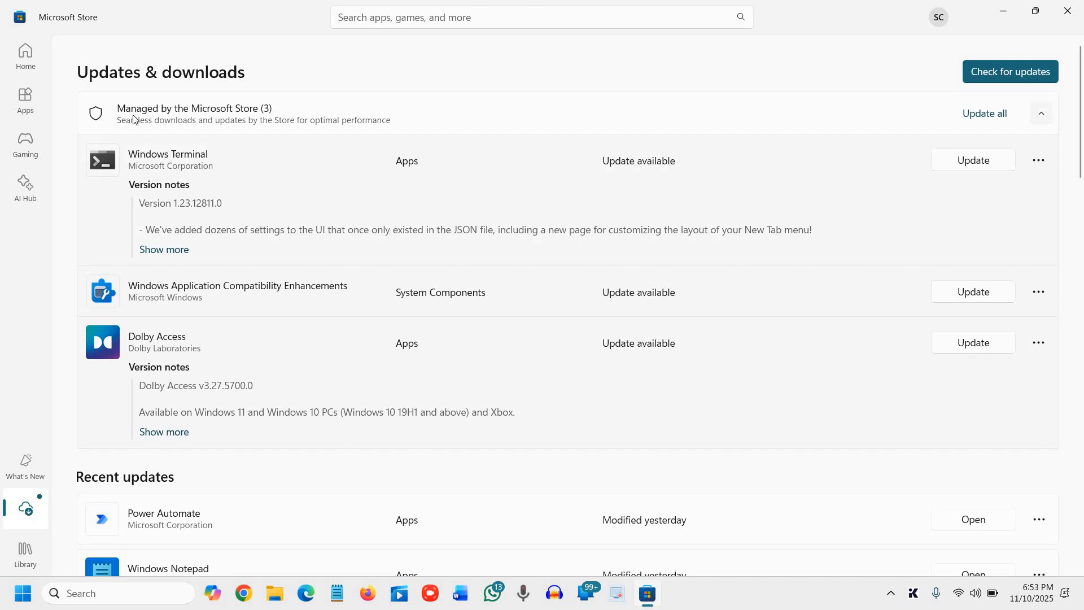
mouse_move(254, 312)
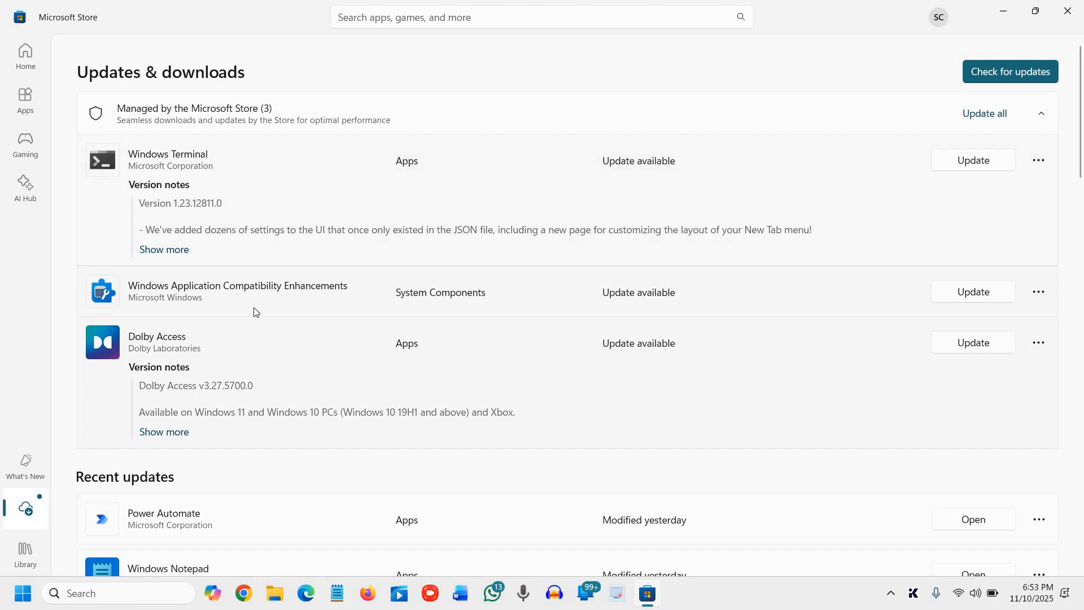
scroll(down, 3)
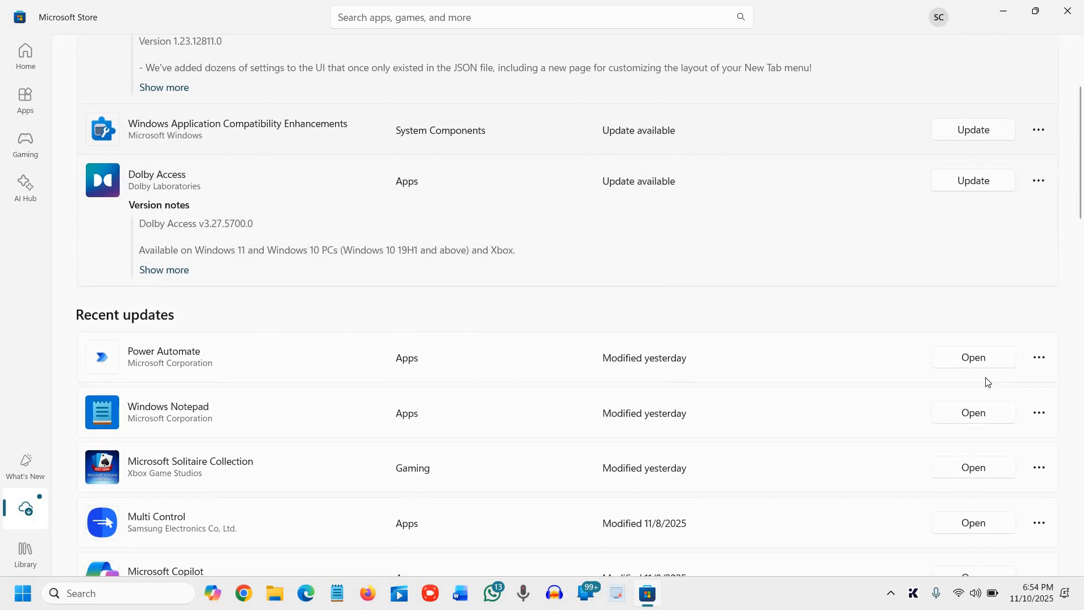
scroll(down, 3)
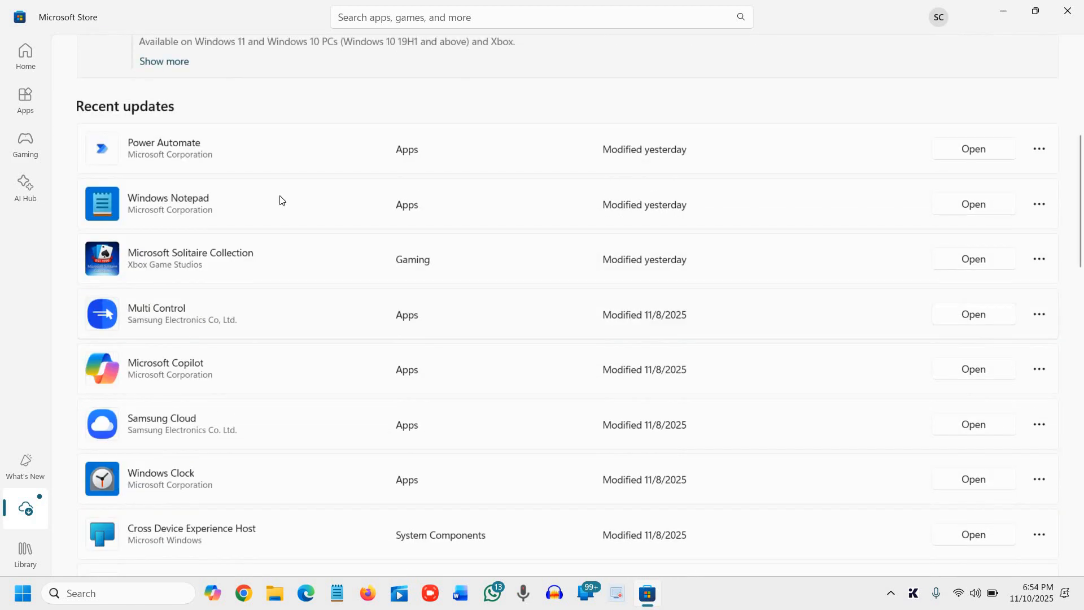
scroll(down, 3)
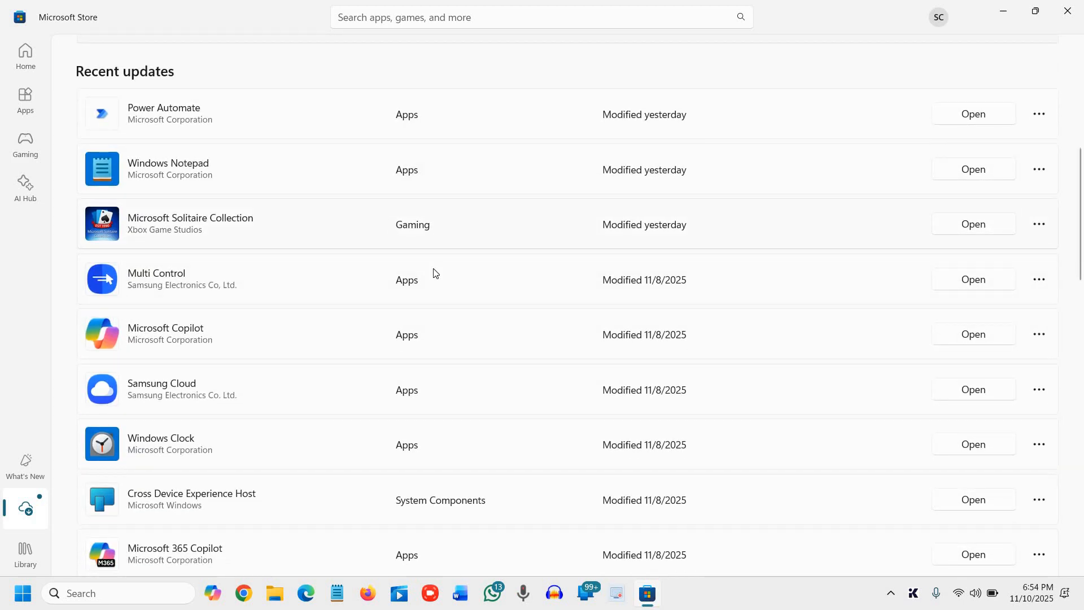
scroll(down, 3)
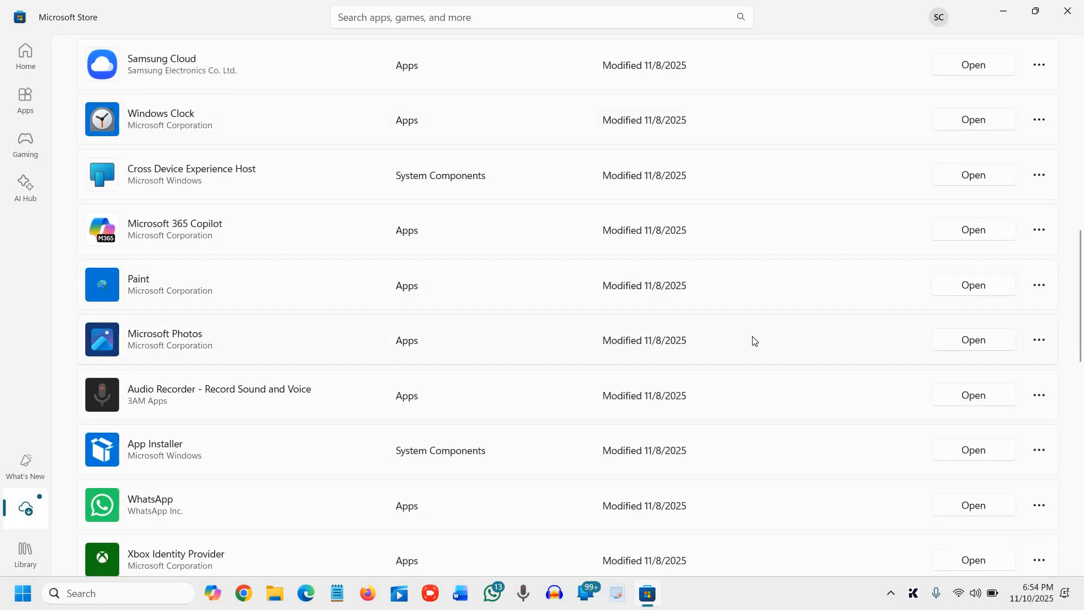
scroll(down, 3)
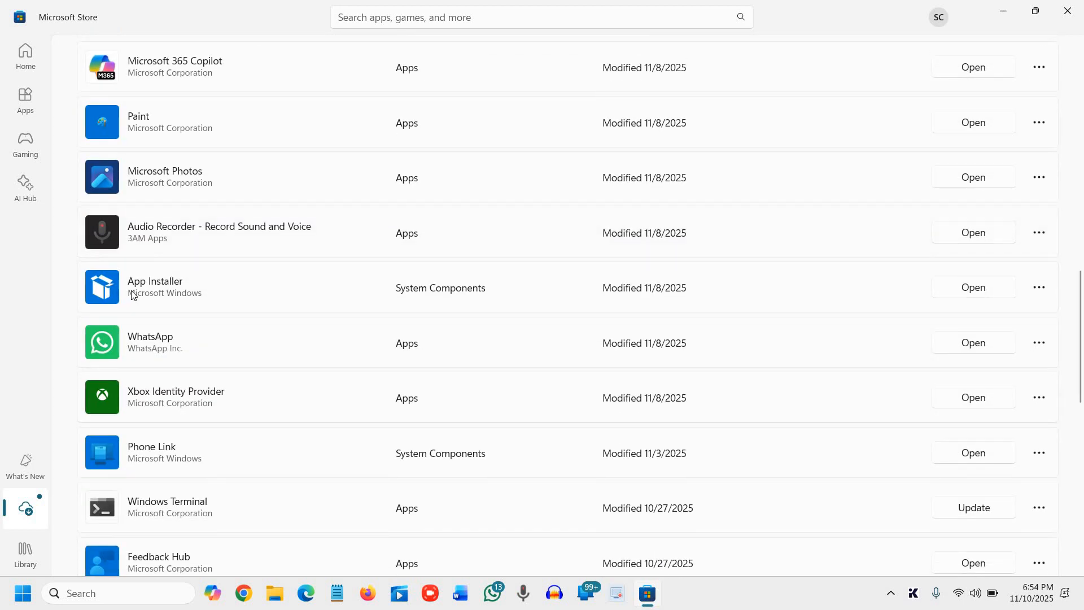
mouse_move(331, 465)
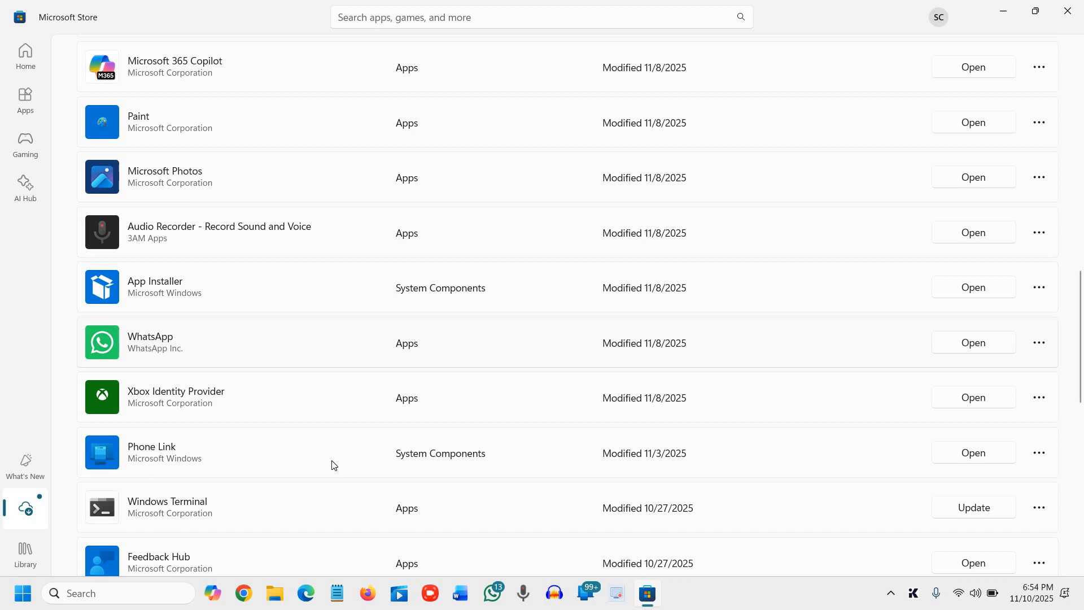
scroll(down, 3)
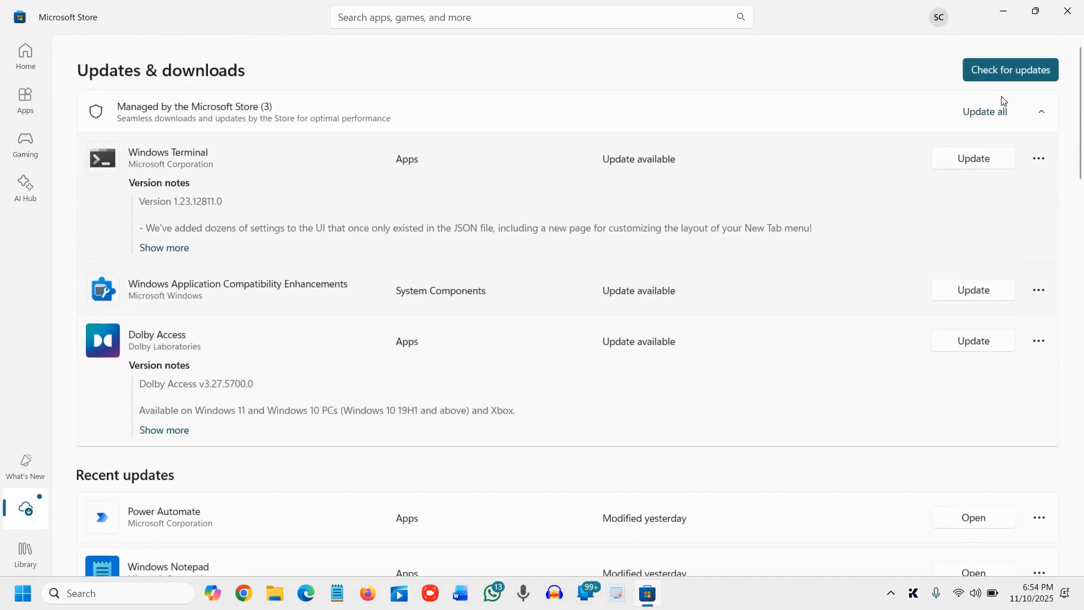
click(1009, 70)
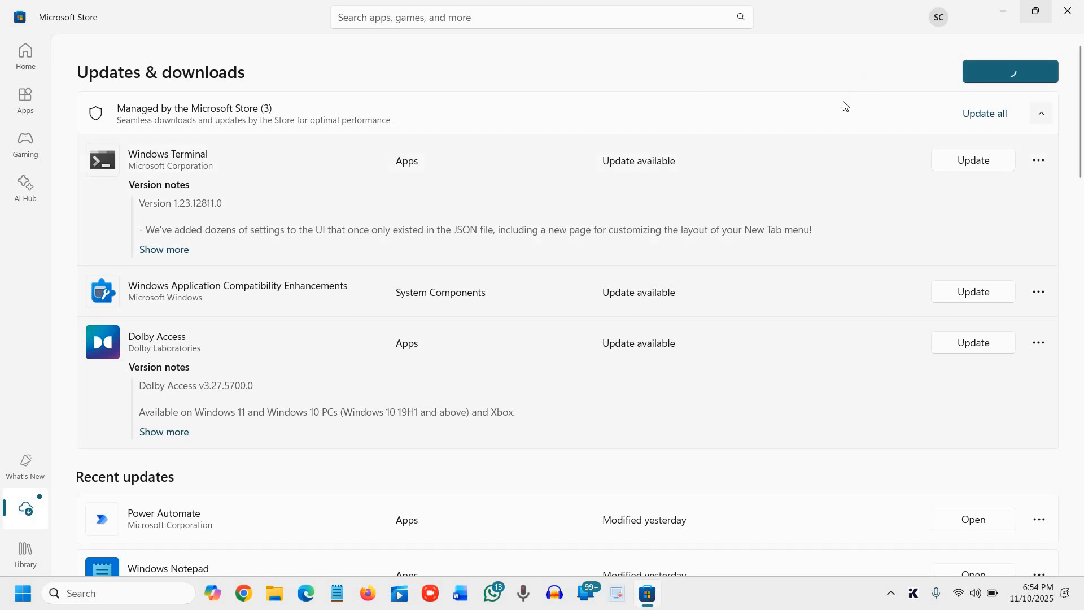
mouse_move(972, 291)
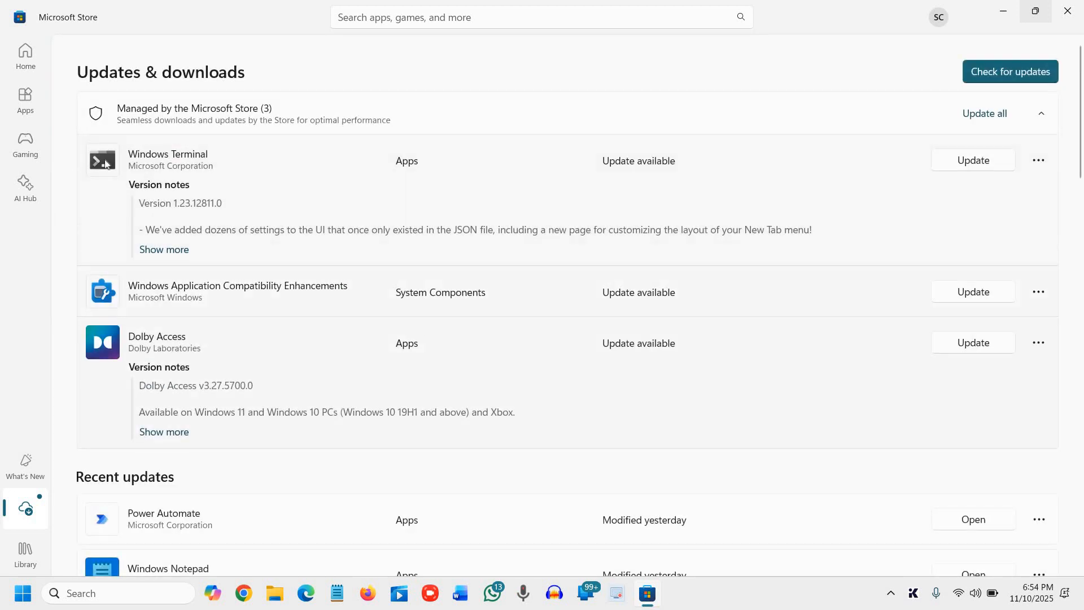
Update all three pending apps: Dolby Access downloading, Windows Terminal and compatibility component queued
click(985, 113)
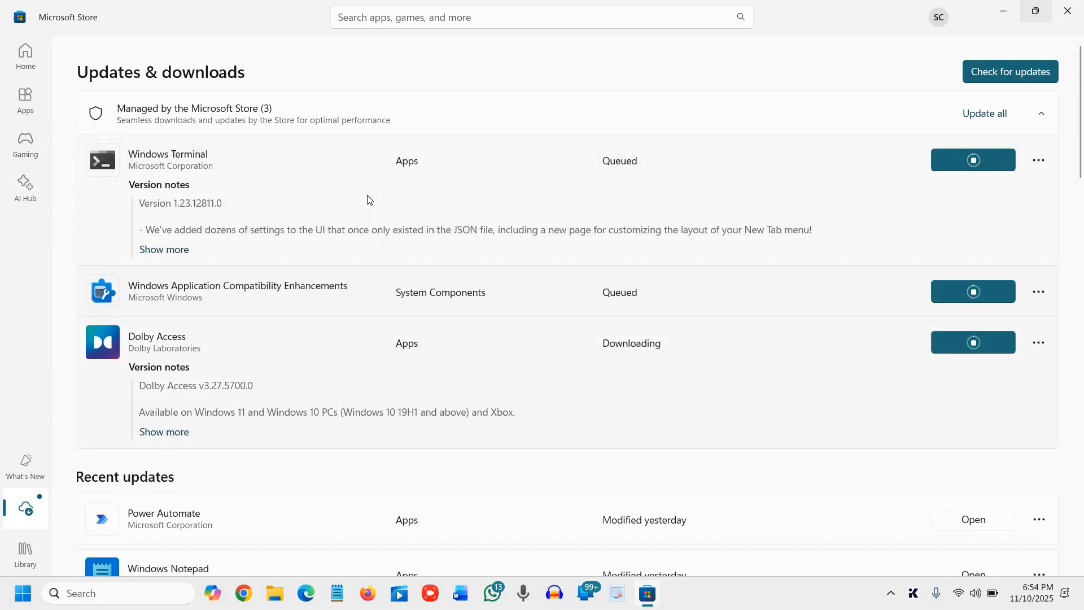
scroll(down, 3)
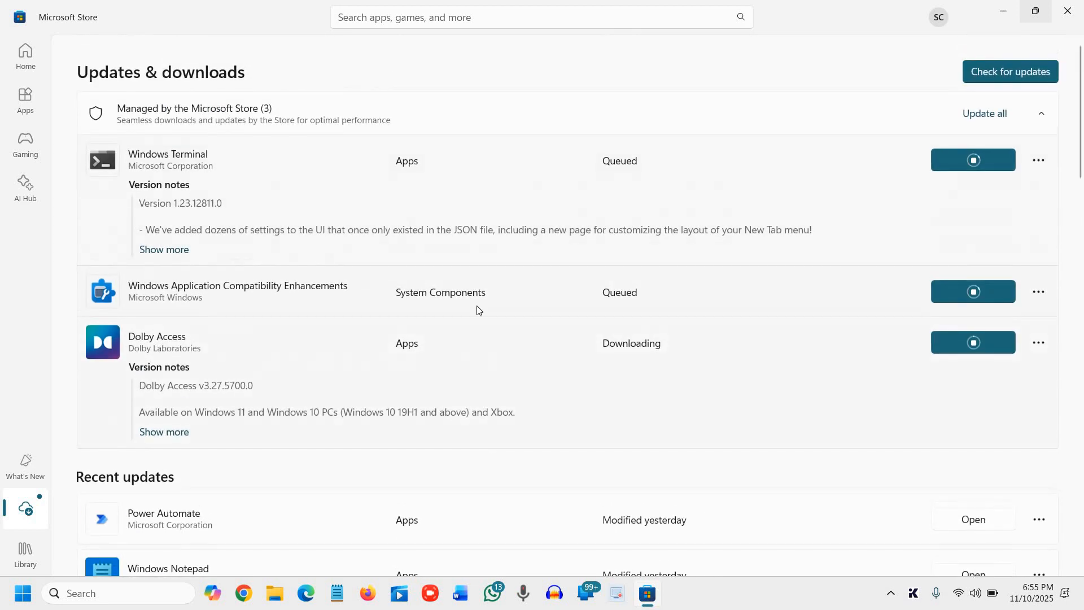
mouse_move(893, 8)
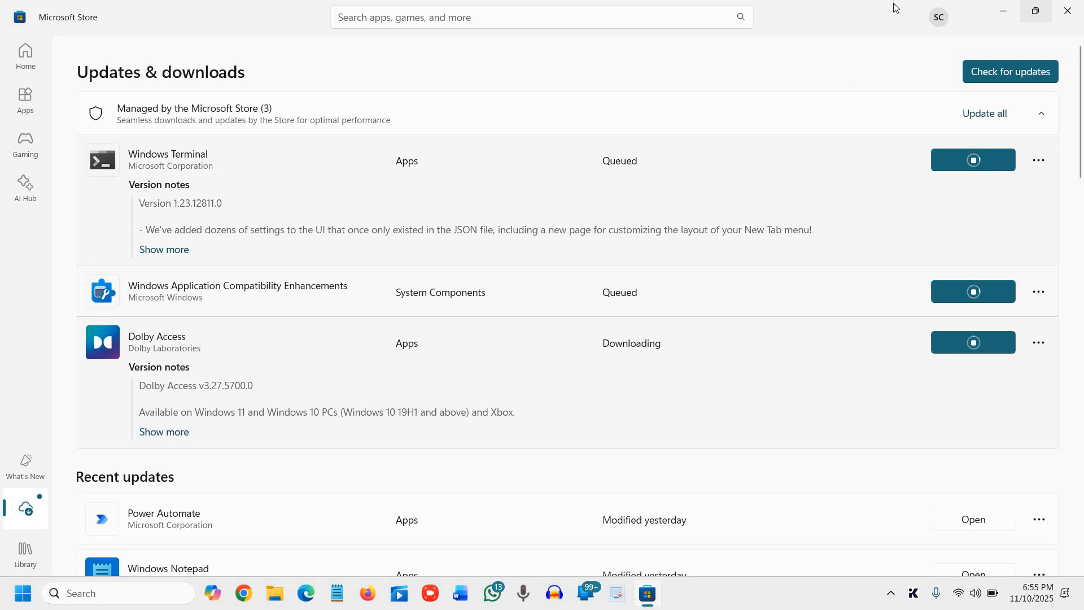